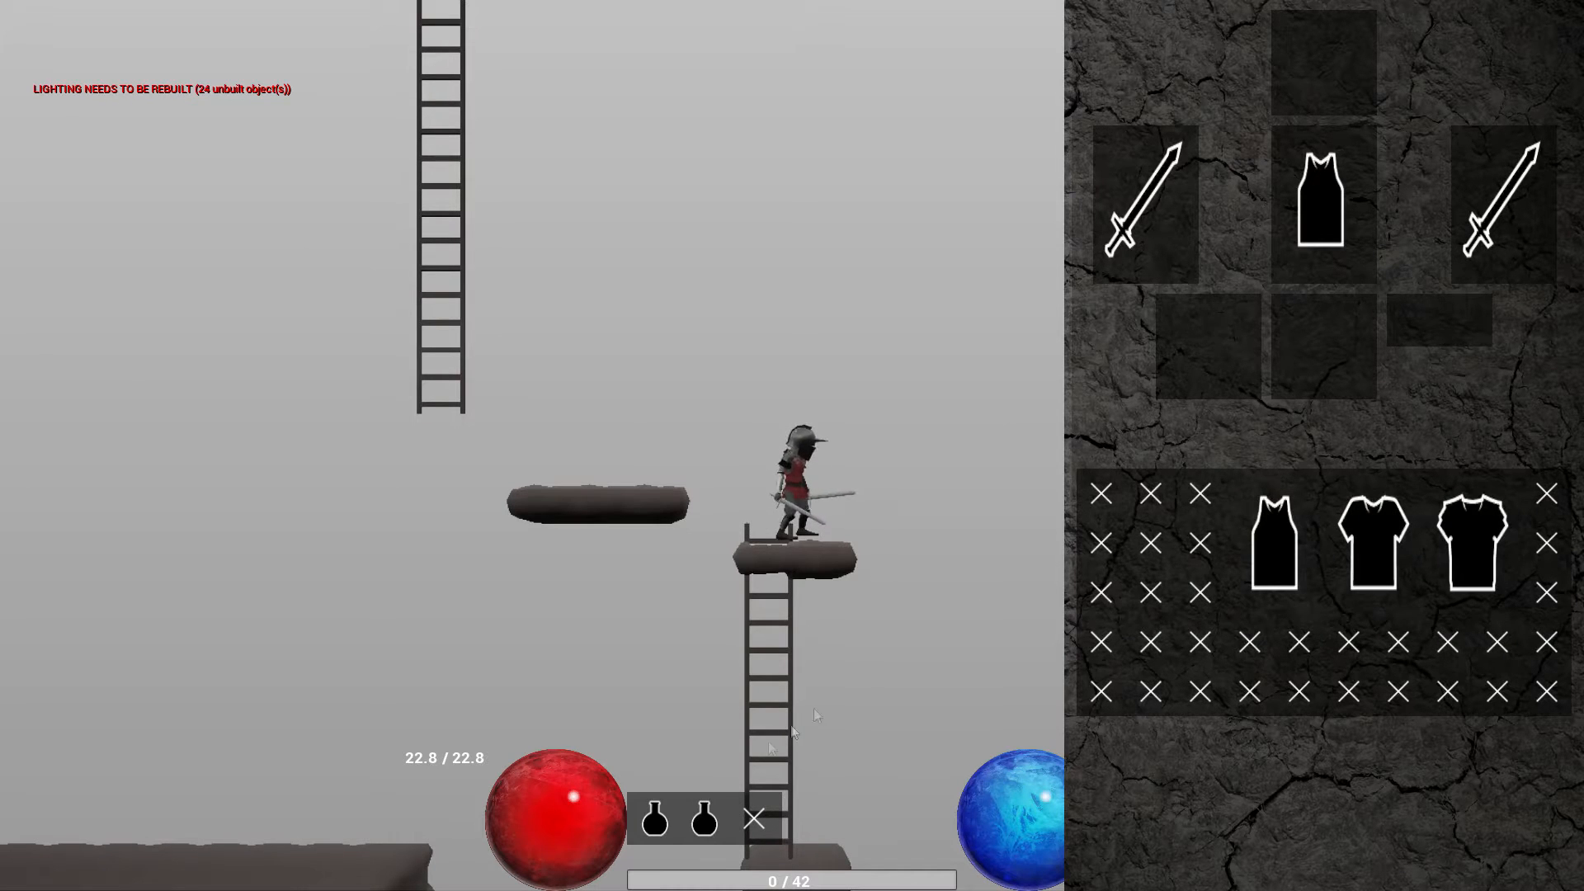
mouse_move(1466, 188)
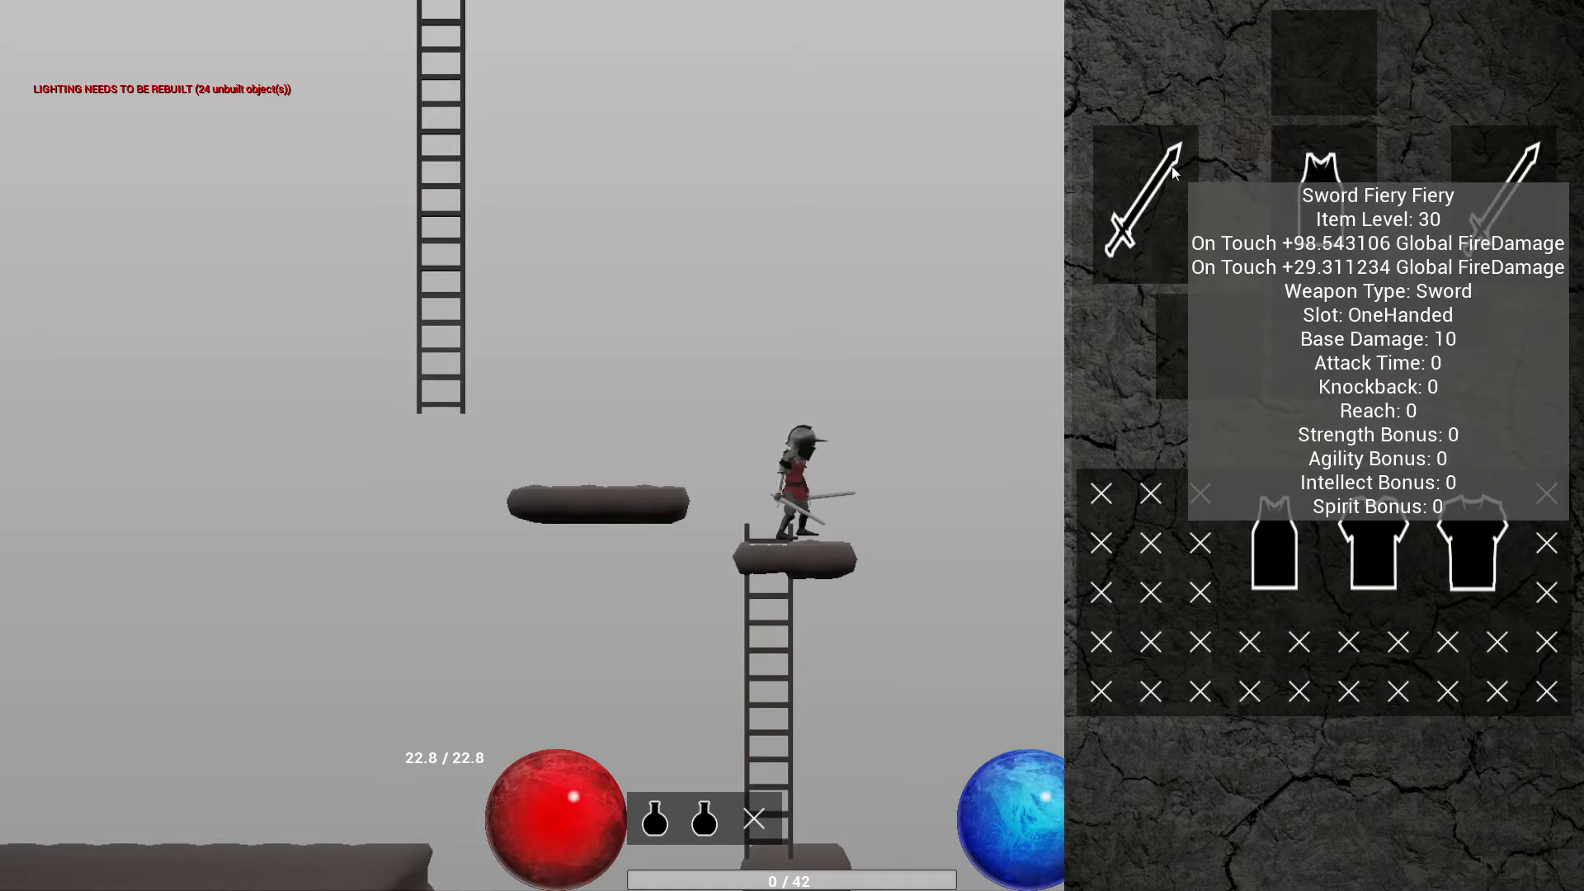
mouse_move(1138, 472)
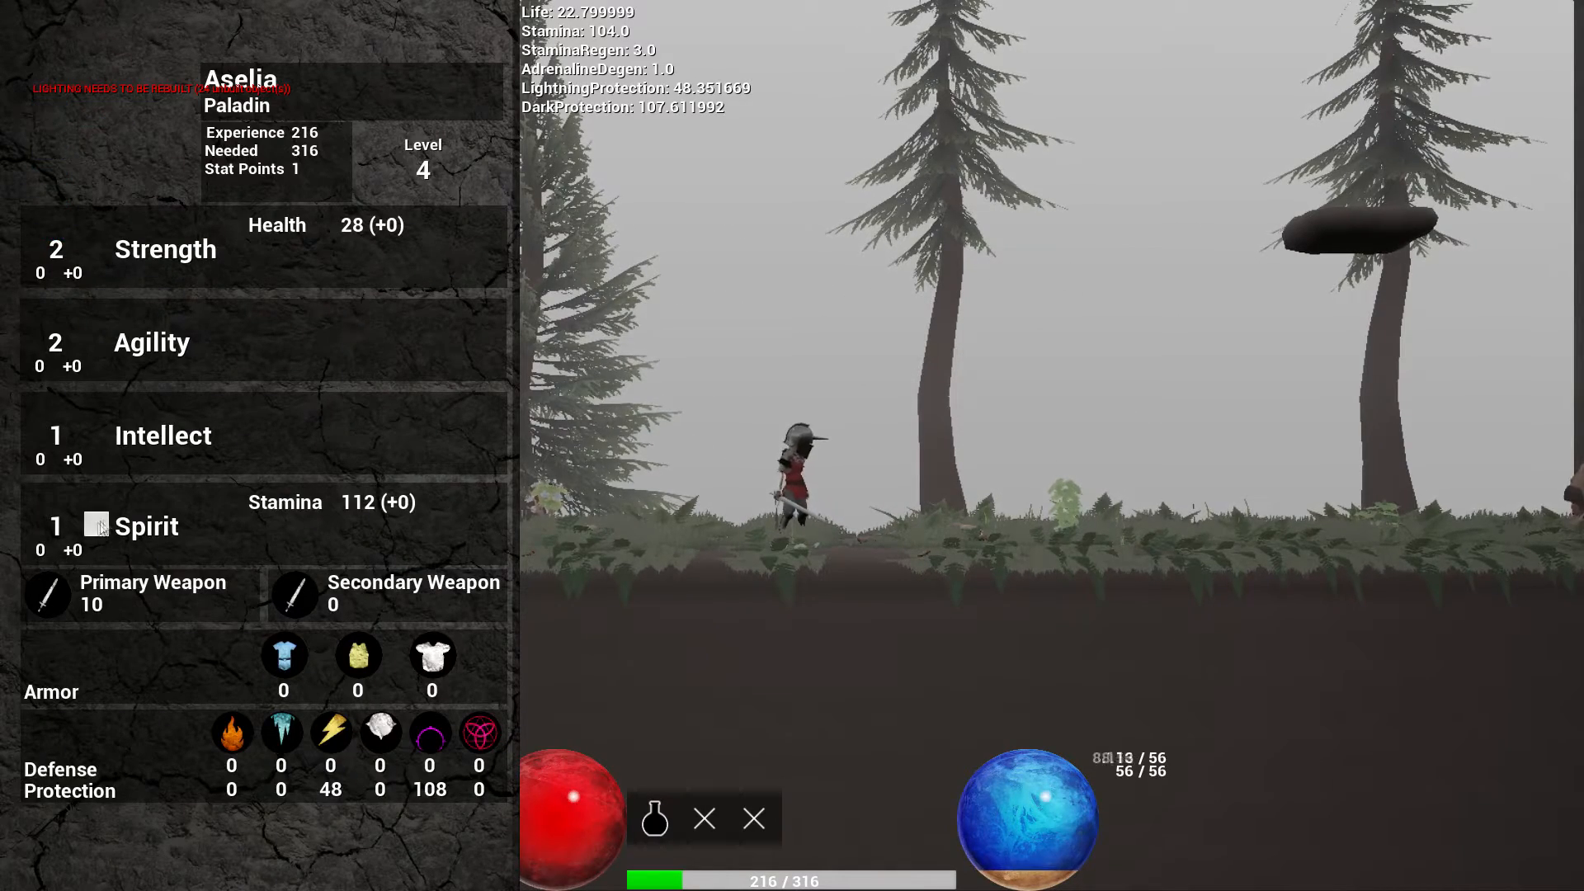
Step: Spend the Paladin's last stat point on Spirit, raising it from 1 to 2
left_click(96, 525)
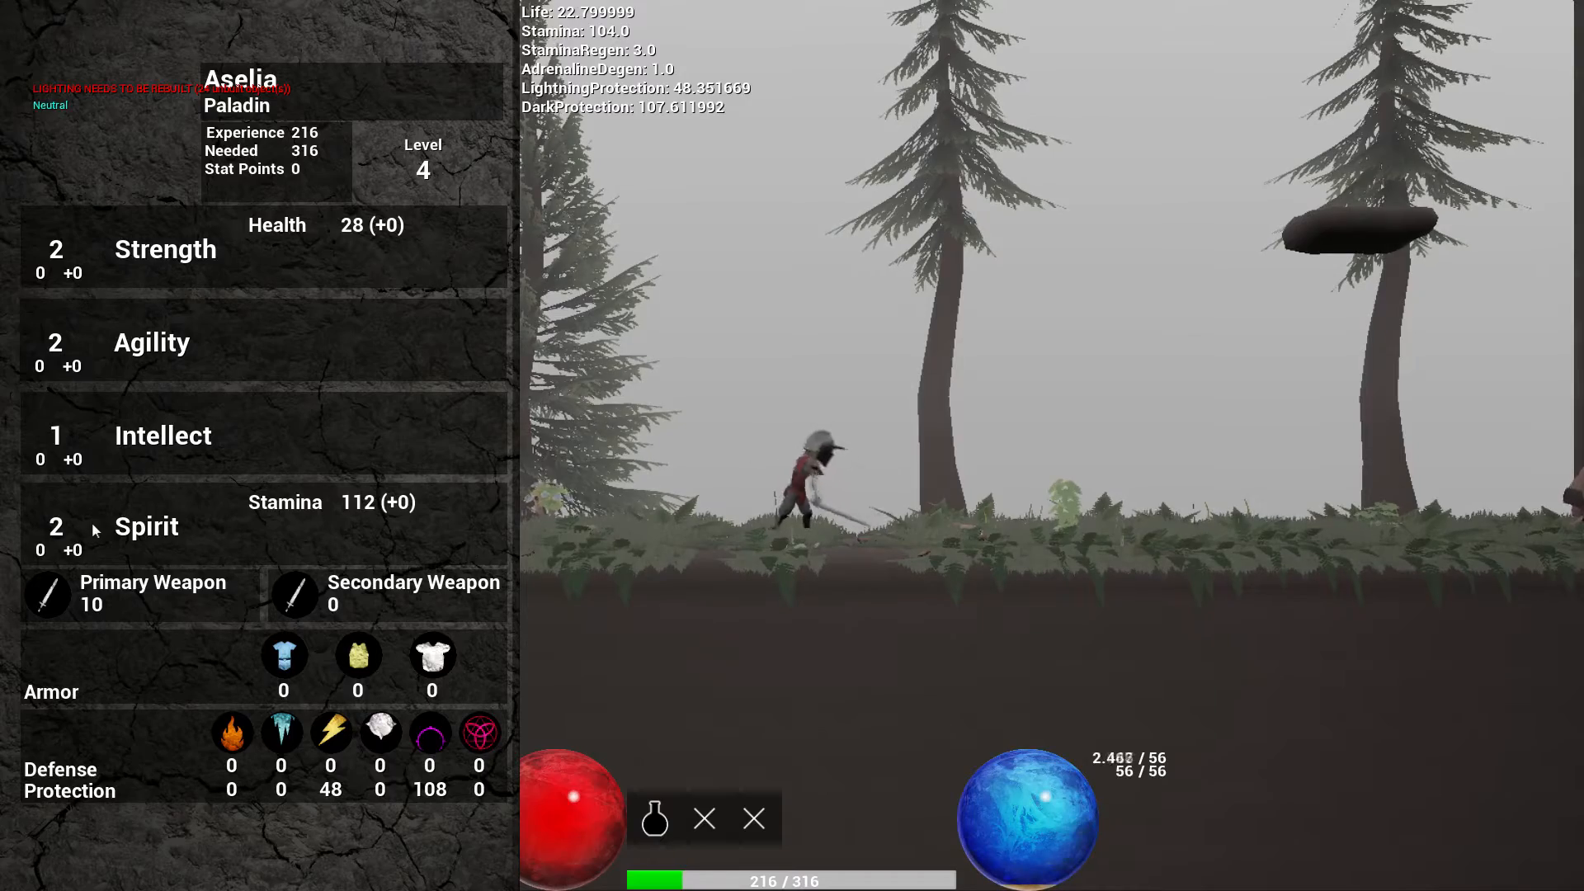